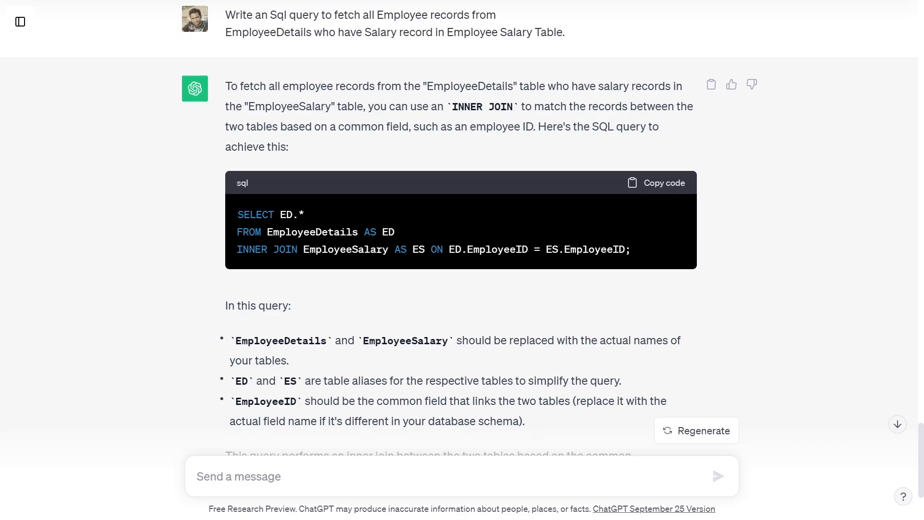
{"action": "mouse_move", "coordinate": [591, 269]}
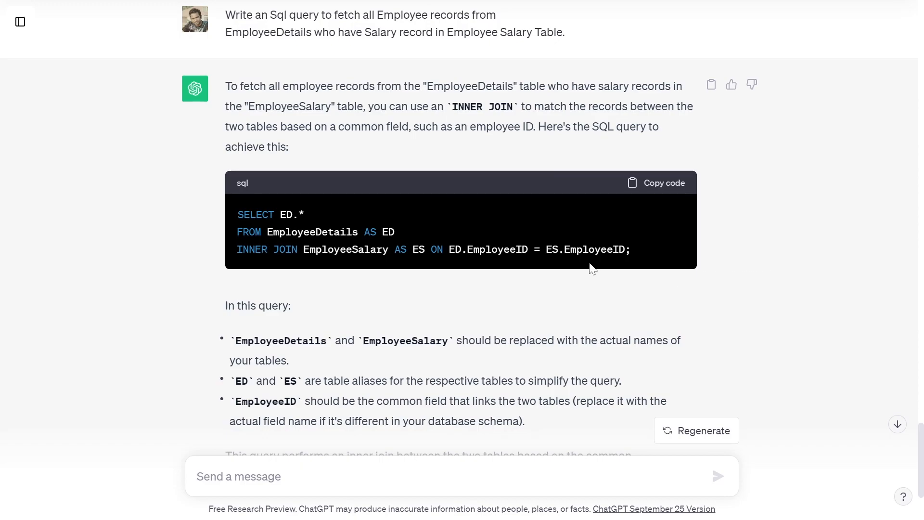
{"action": "scroll", "scroll_direction": "down", "scroll_amount": 3}
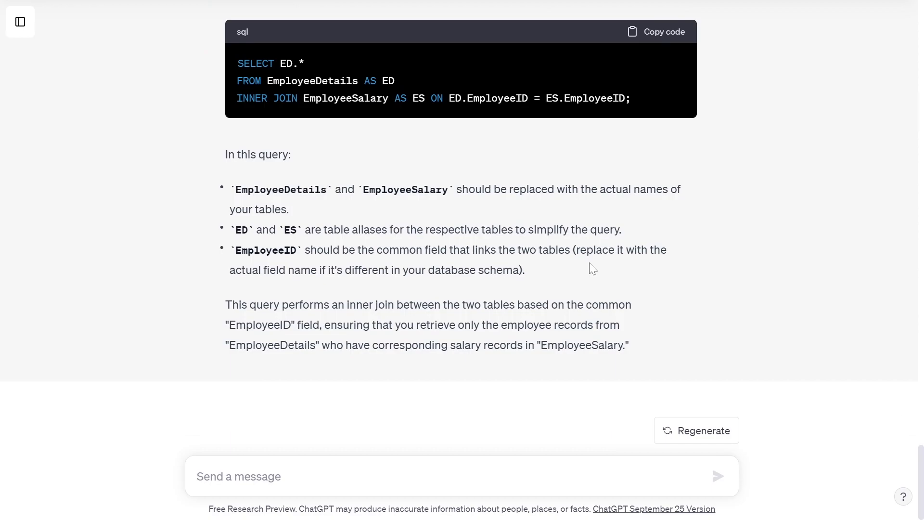